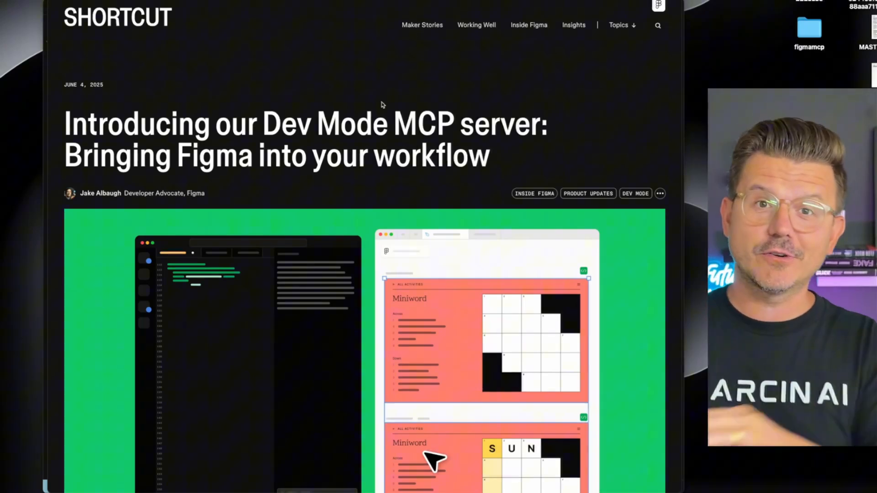
- Open the figmamcp folder from the Desktop as the Cursor project
scroll(down, 3)
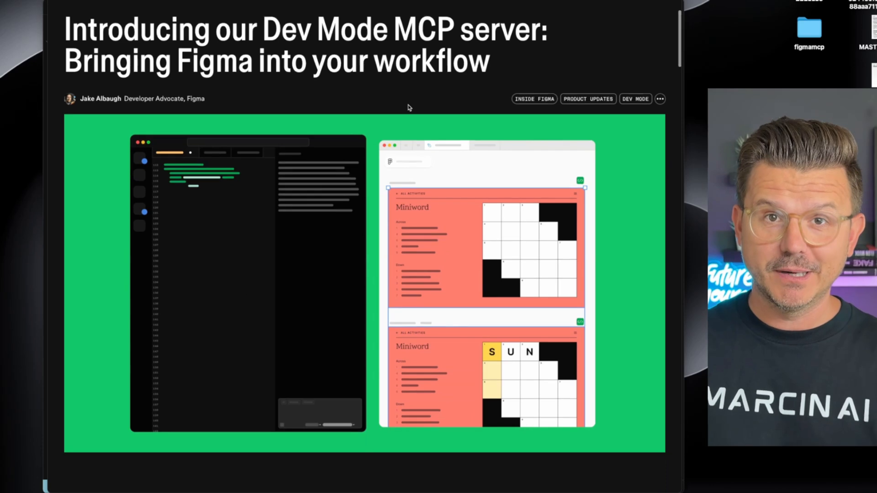
scroll(down, 3)
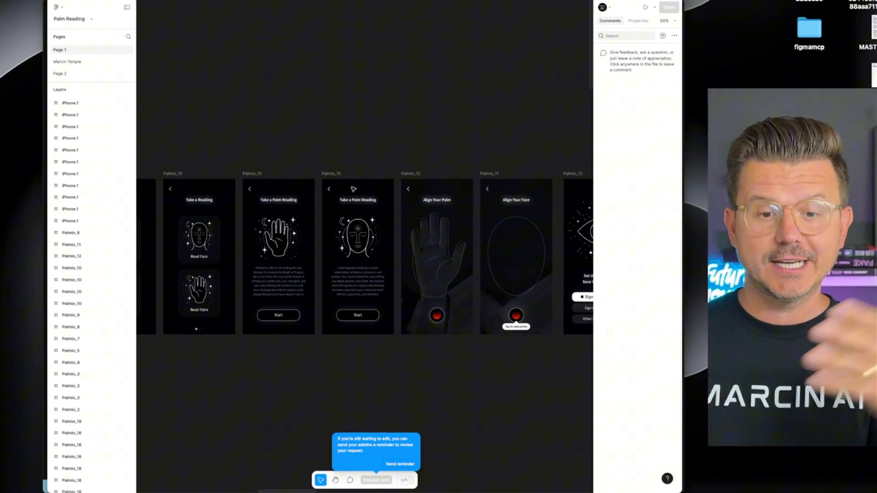
scroll(right, 3)
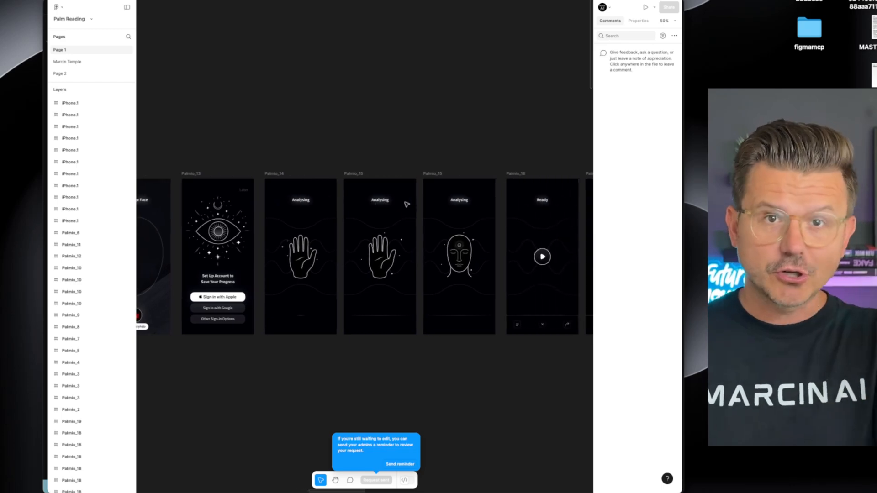
scroll(right, 3)
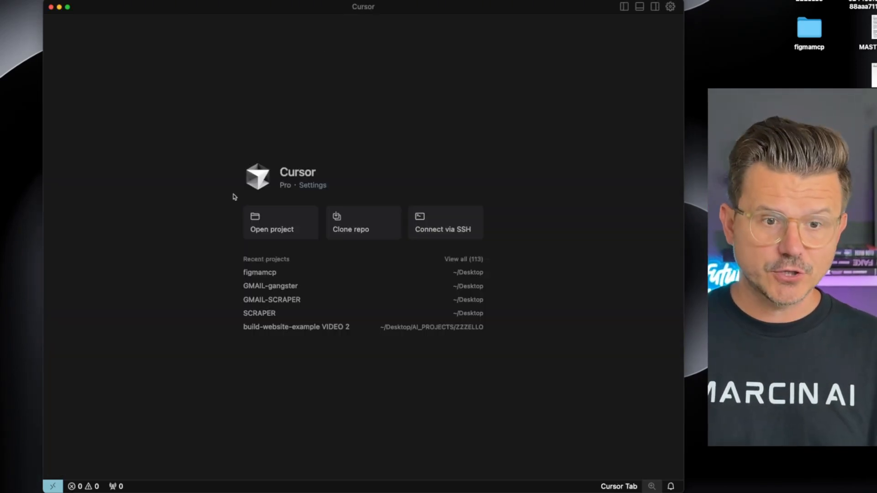
click(273, 222)
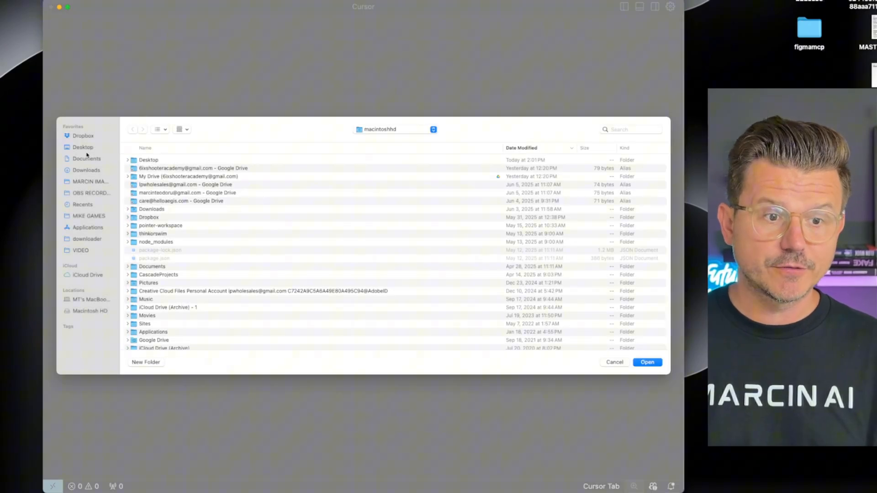
click(83, 147)
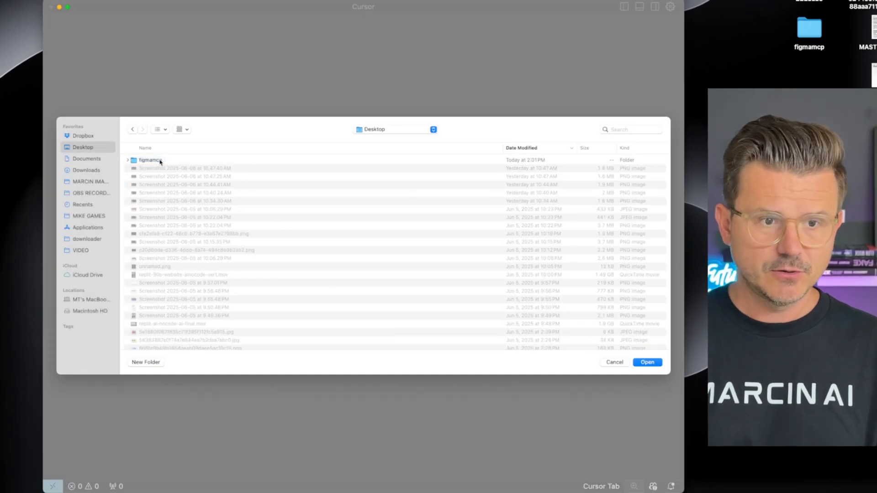
click(647, 362)
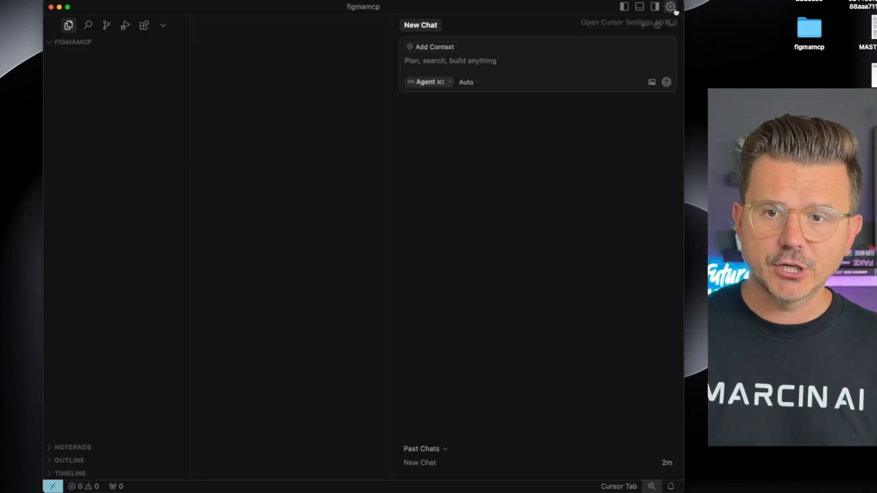
- Bring up Cursor Settings and show the MCP Tools section
click(670, 7)
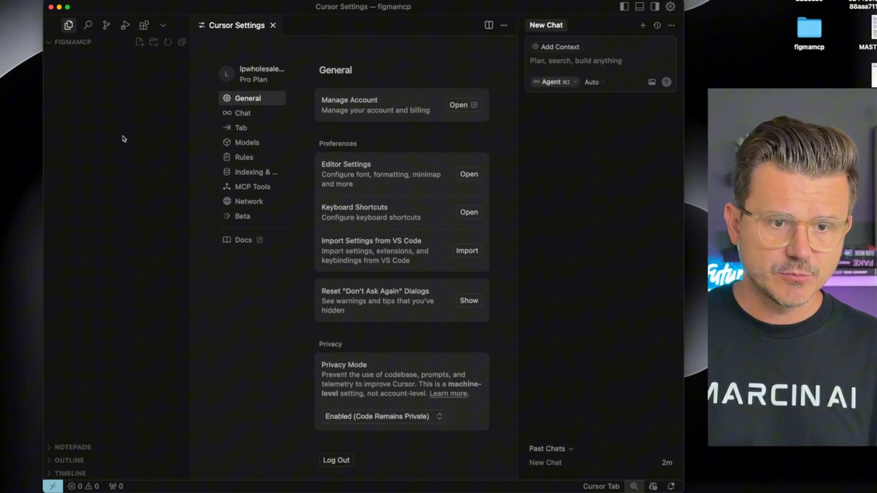
mouse_move(252, 190)
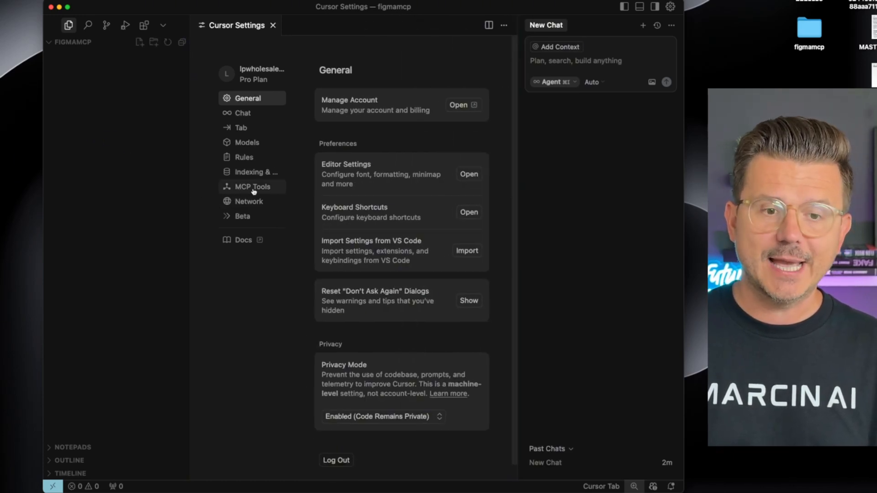
click(253, 187)
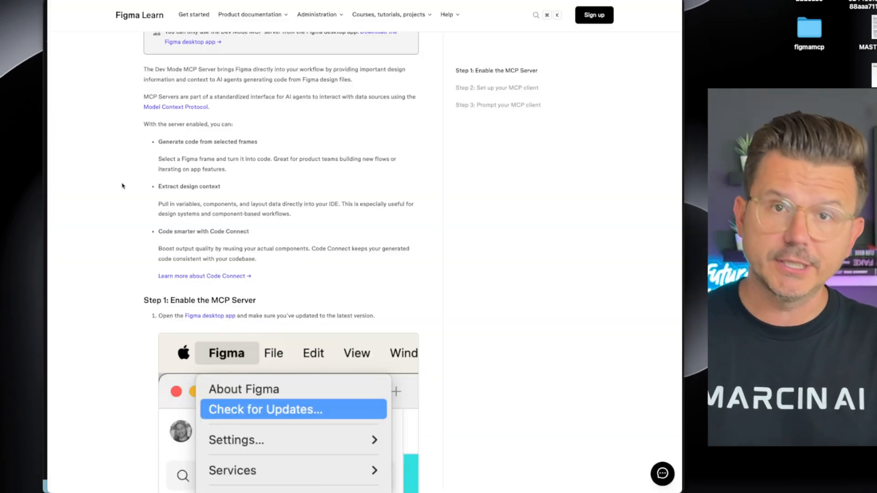
- Copy the Cursor MCP server JSON configuration from Step 2 of the Figma Learn guide
scroll(down, 3)
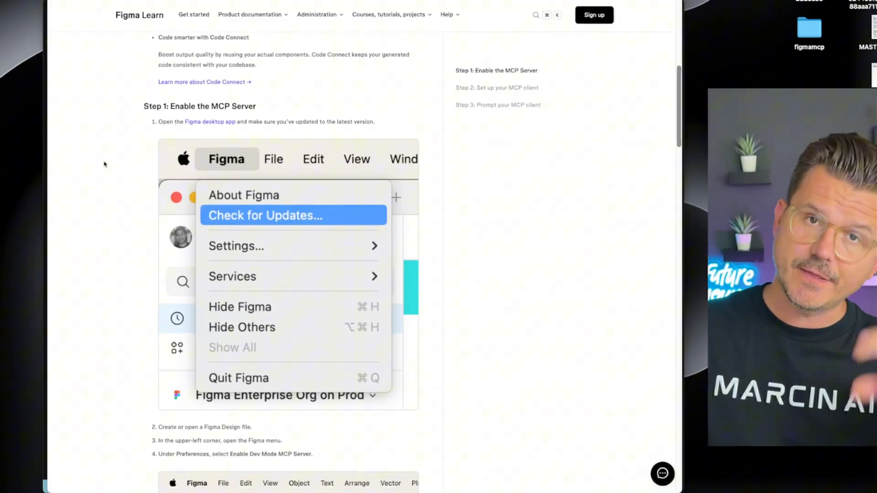
scroll(down, 3)
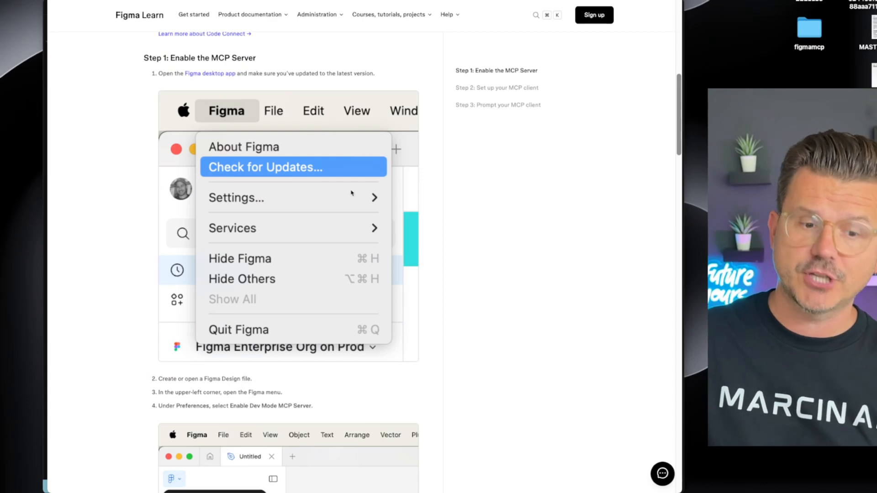
scroll(down, 3)
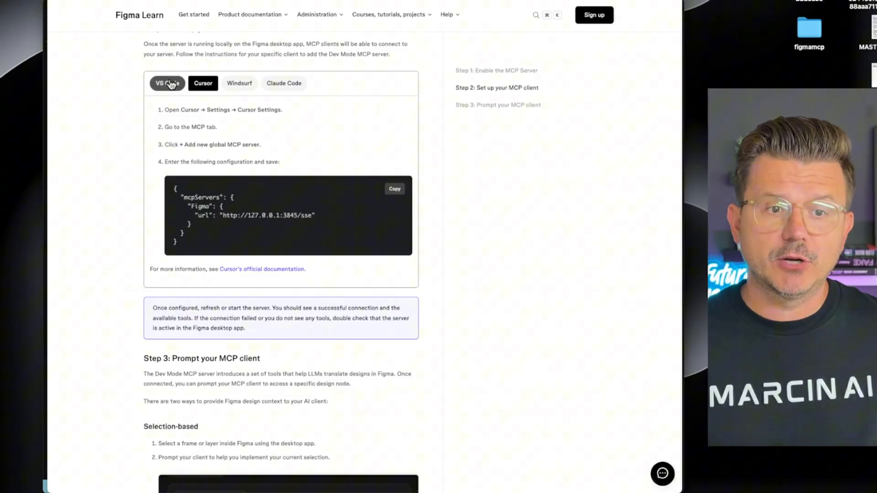
click(239, 83)
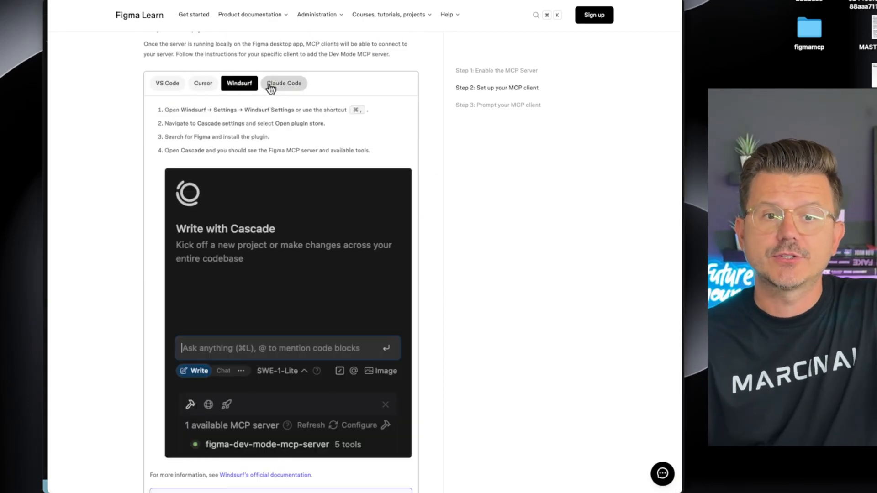
click(203, 84)
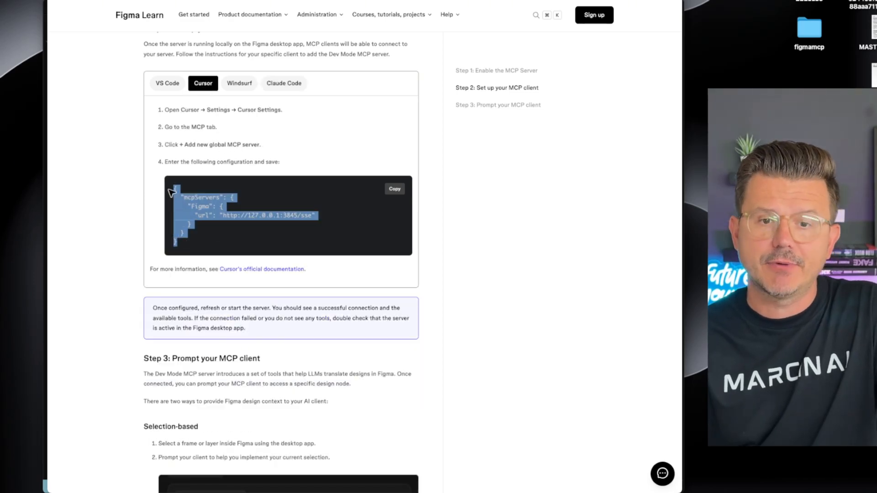
click(395, 189)
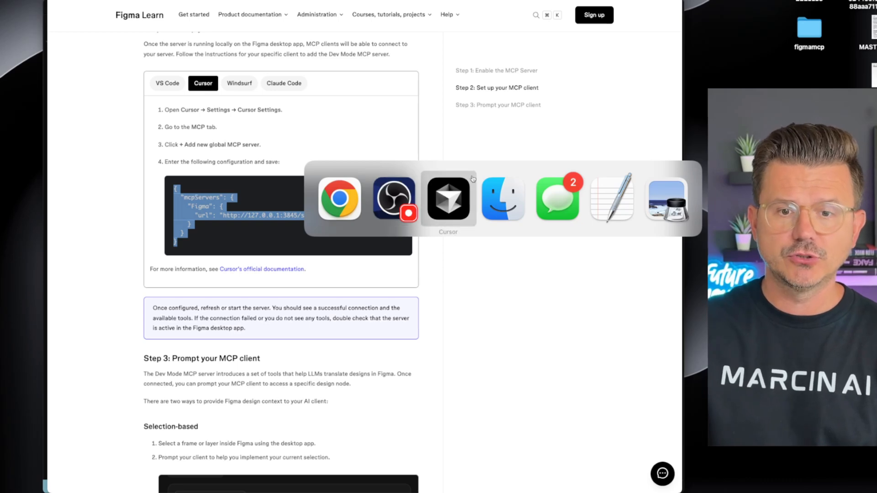
- Add a Figma server entry with its URL to mcp.json so it lists alongside stripe
click(447, 198)
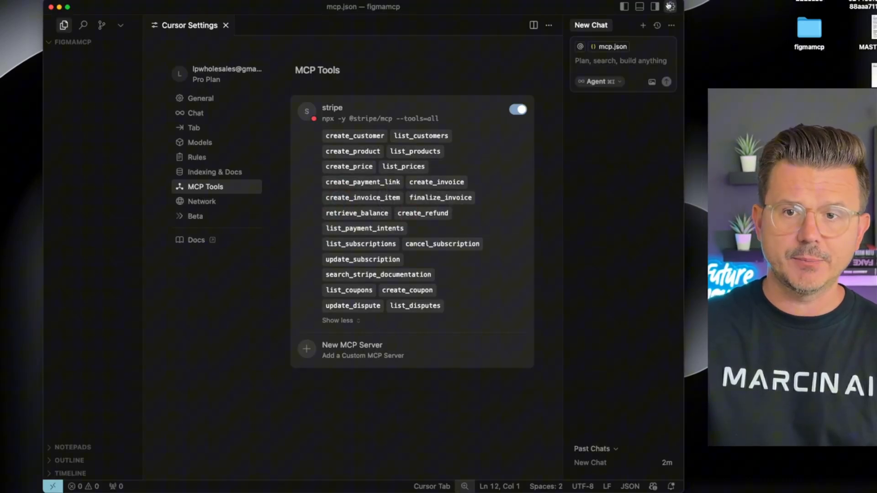
click(337, 319)
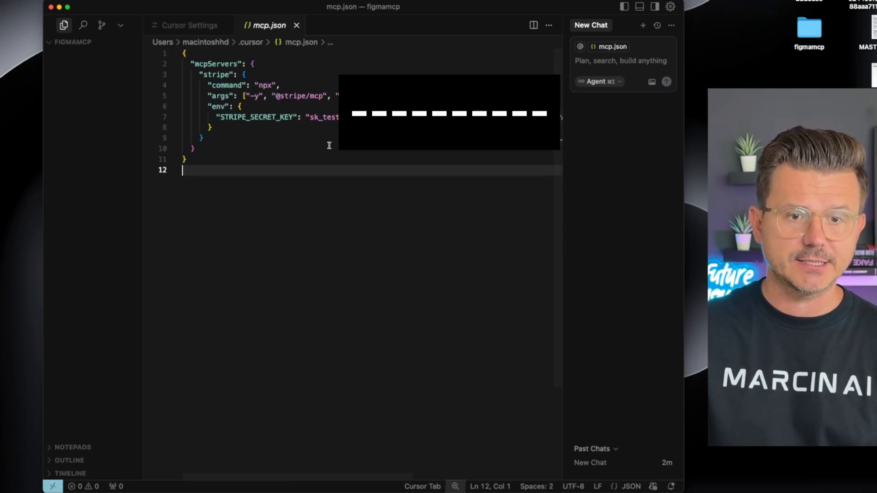
key(Backspace)
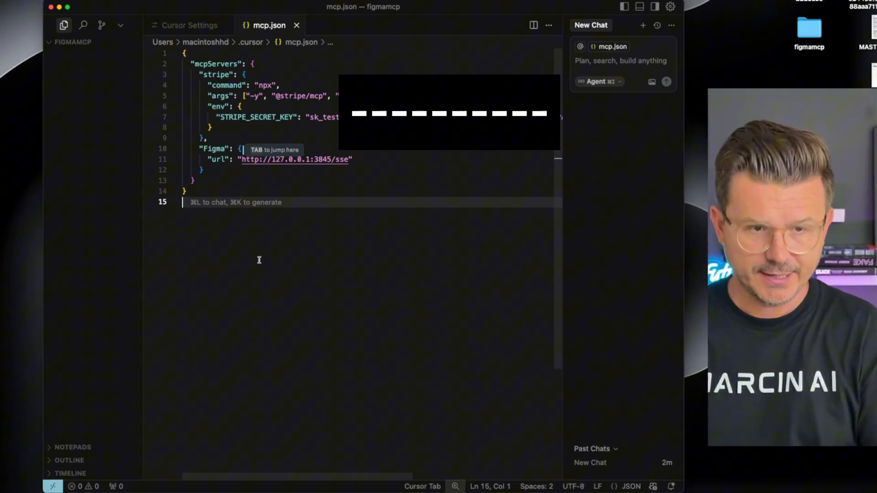
click(190, 25)
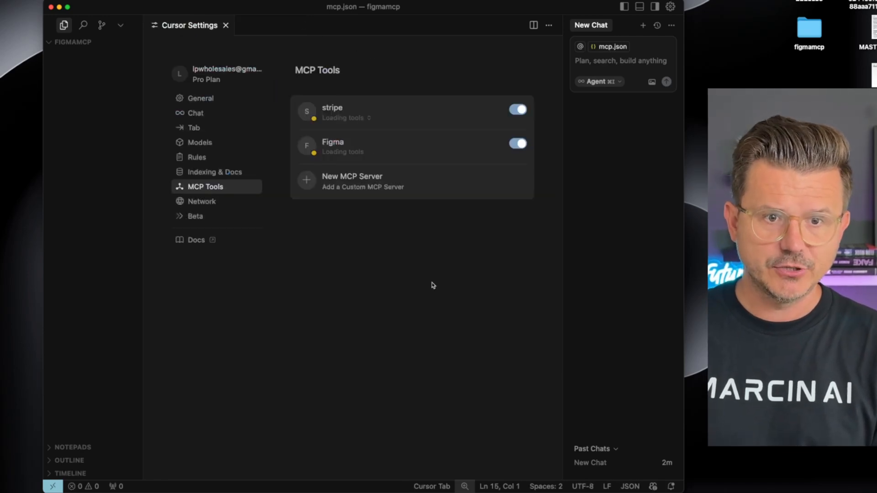
mouse_move(399, 142)
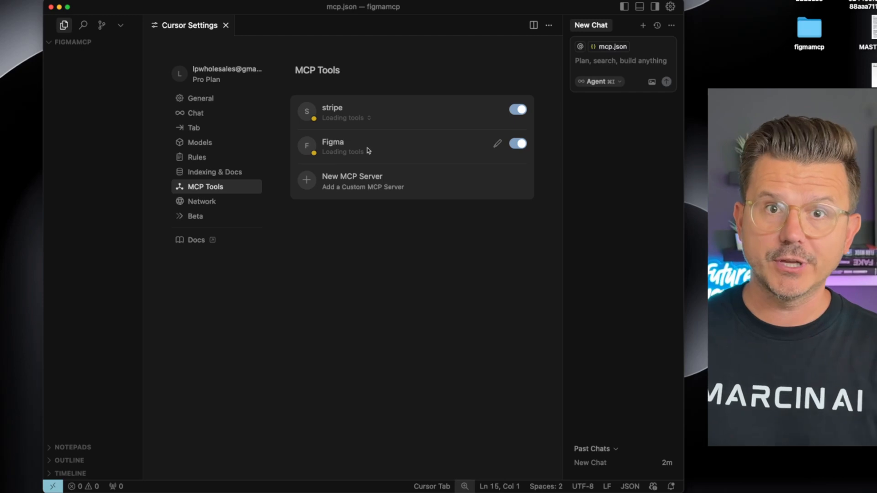
mouse_move(412, 204)
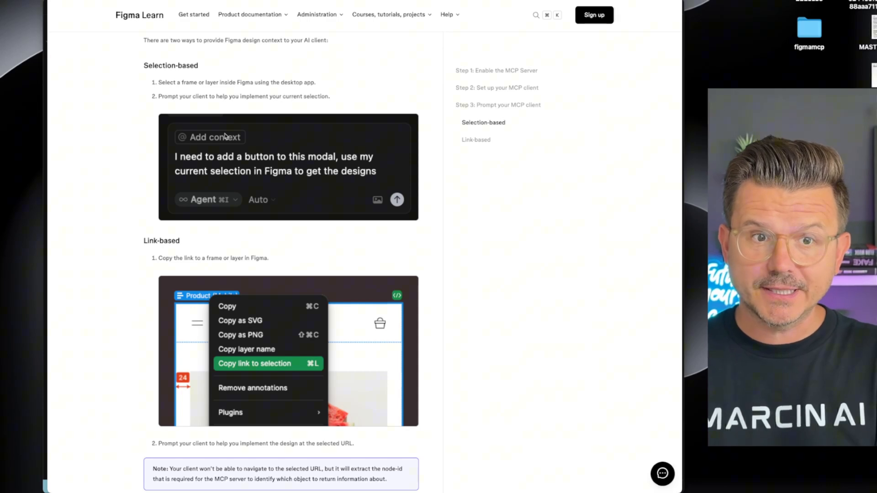
mouse_move(264, 101)
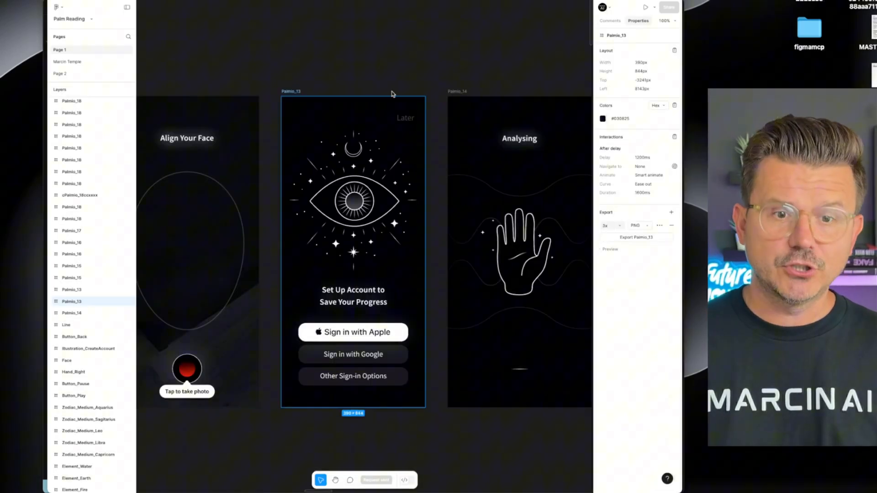
- Copy a link to the Palmio_13 sign-in frame via Copy as > Copy link to selection
right_click(291, 92)
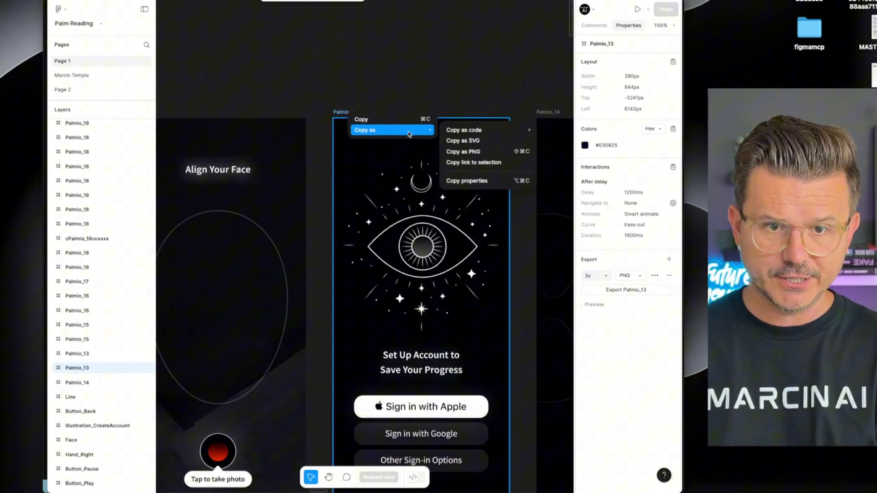
click(472, 163)
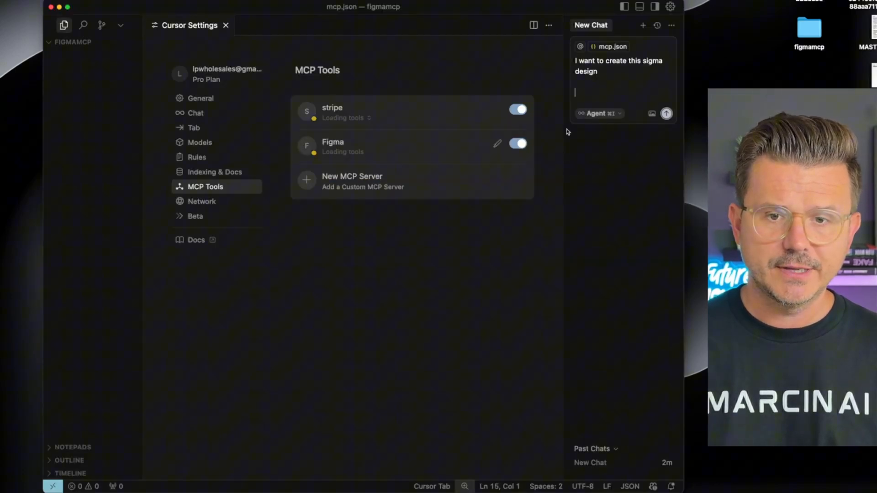
- Send the agent the Palm Reading frame link asking it to create this design
text(@https://www.figma.com/design/snQlbFvEgUvPdrNiB3303n/Palm-Reading?node-id=18-1312&t=bryfPVthpCbENCfT-4)
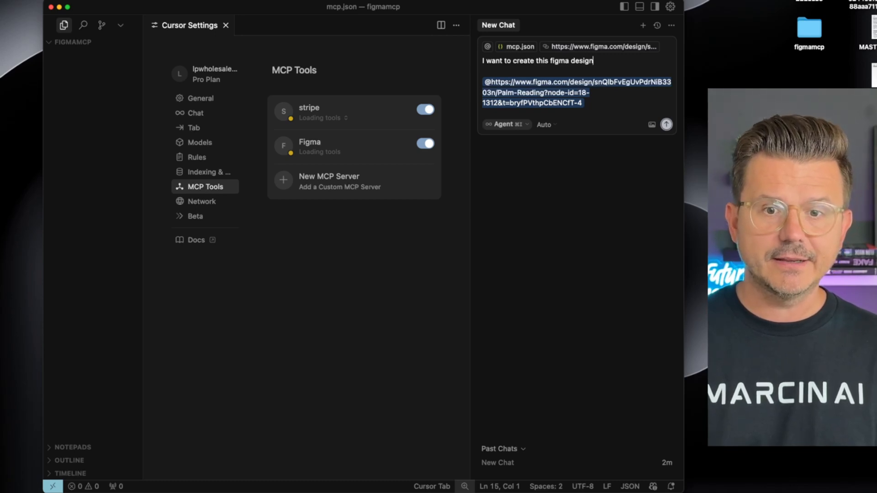
click(666, 124)
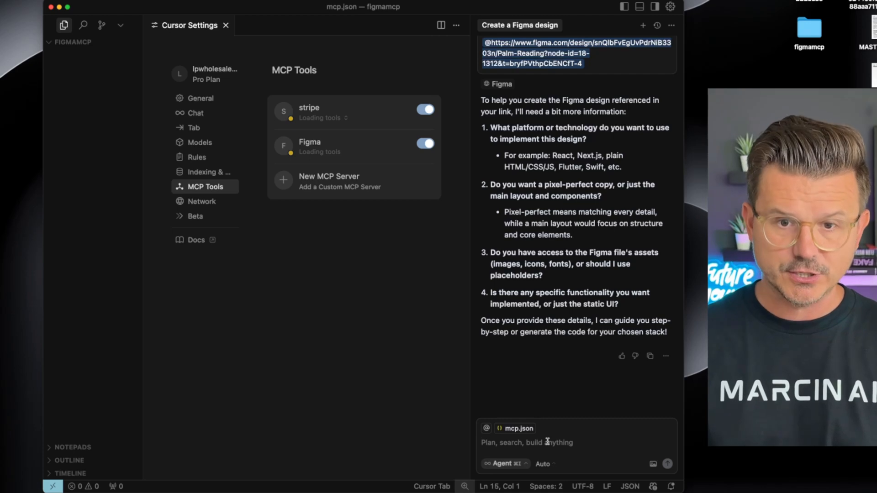
- Draft numbered replies: HTML/CSS/JS, pixel perfect, yes I have images, just do static UI
text(1. lets do H)
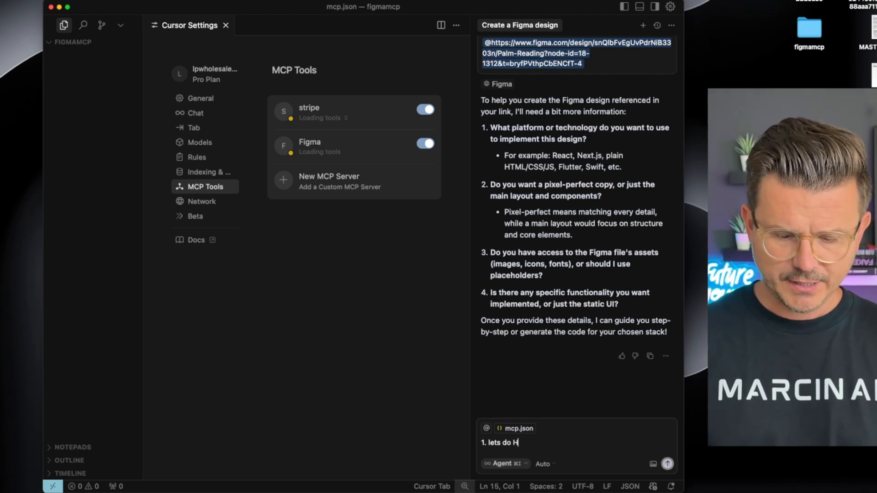
text(MTL)
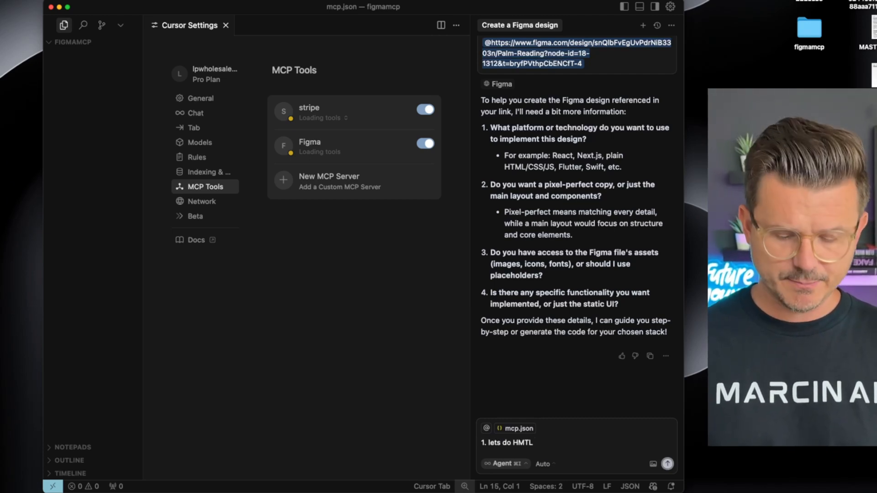
text(/CSS/JS)
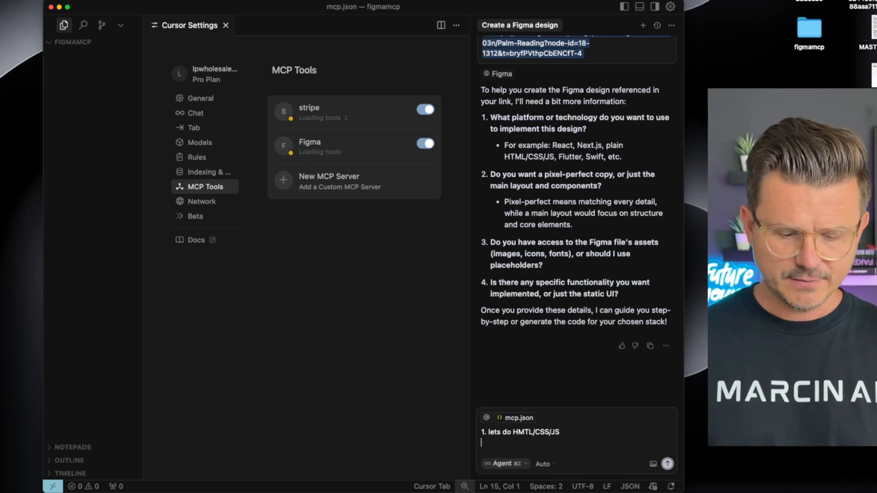
text(2.)
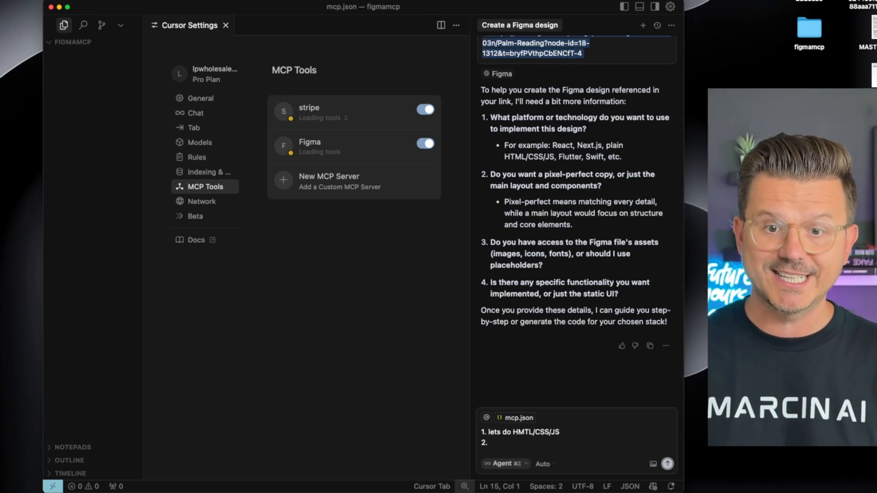
text(pixel)
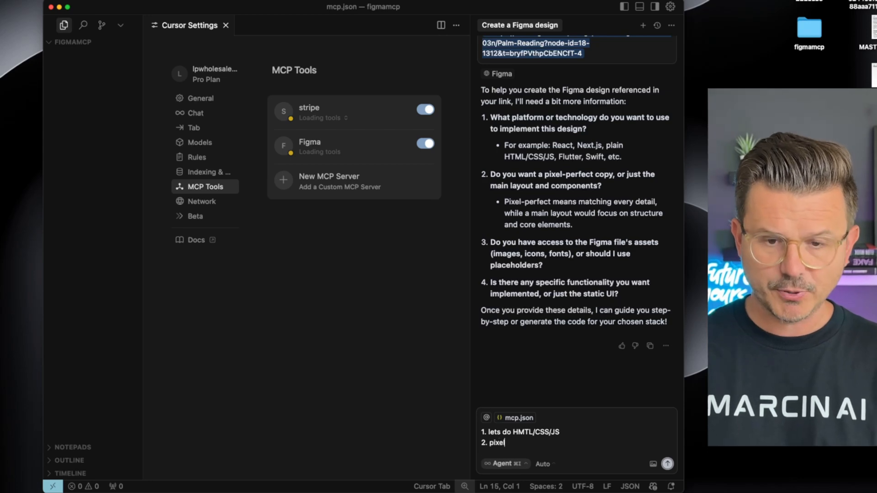
text(perfect)
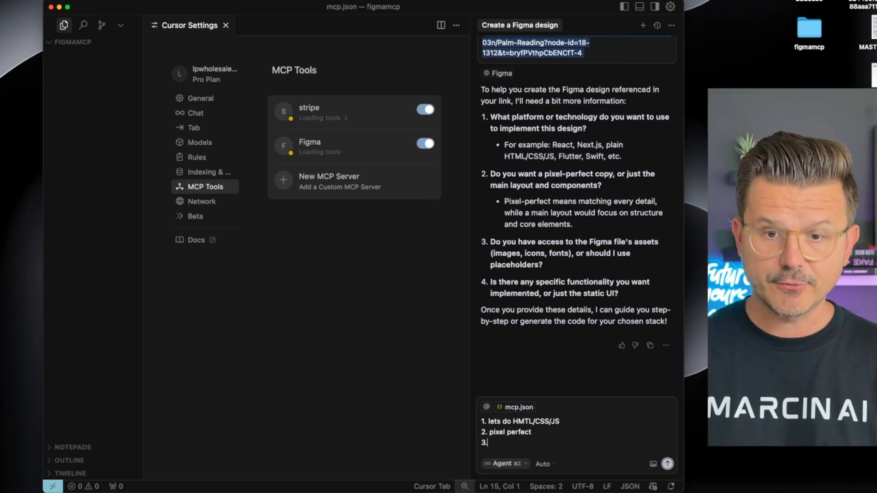
text(ye)
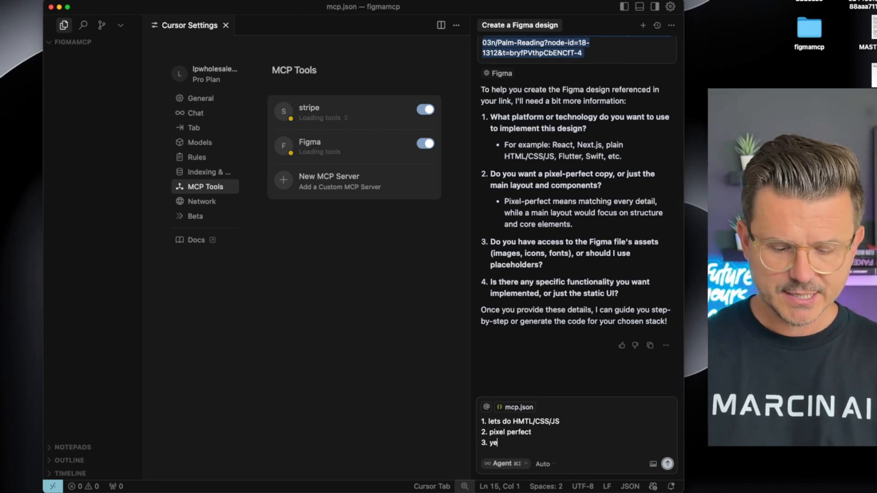
text(s i have images)
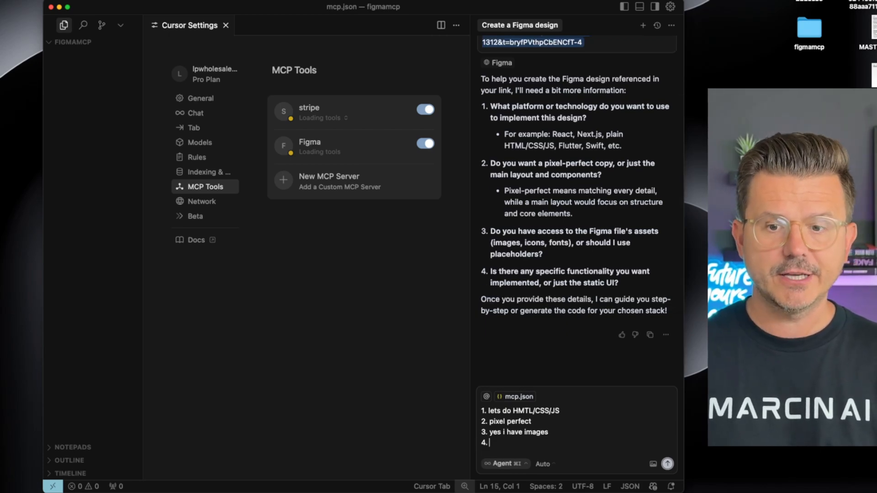
text(jsut do)
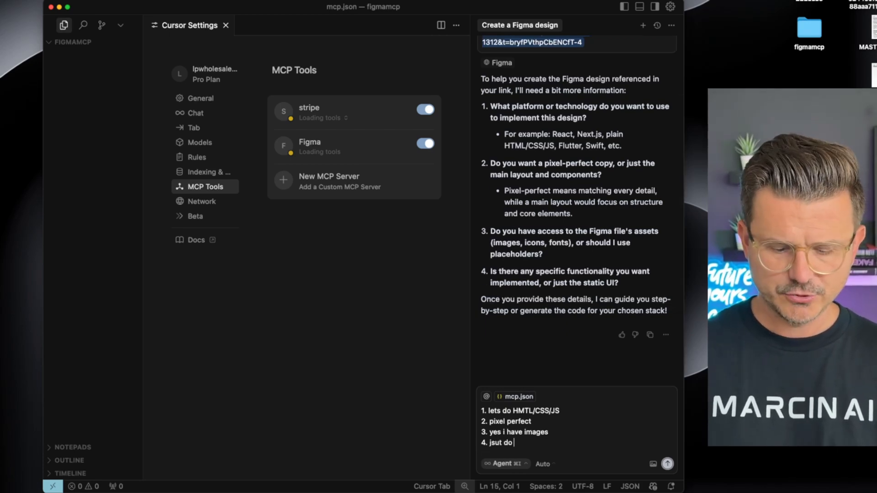
text(static u)
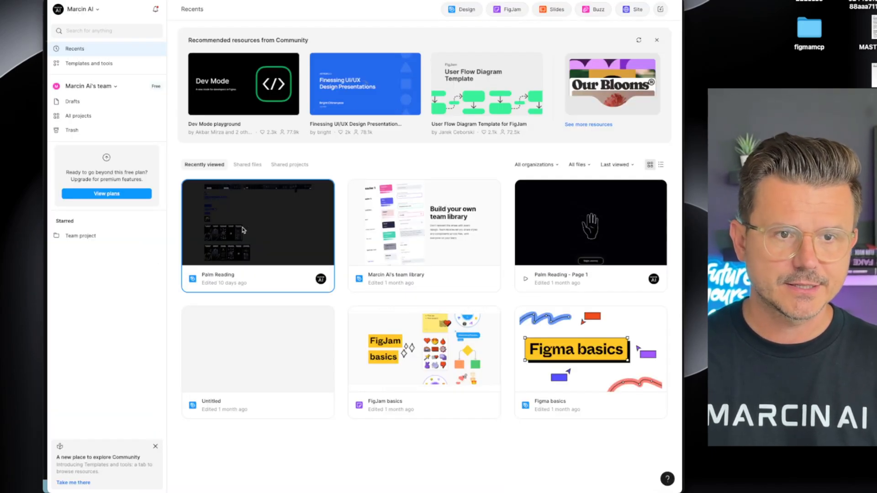
- Open the Palm Reading file and inspect the eye illustration and sign-in buttons groups
double_click(257, 222)
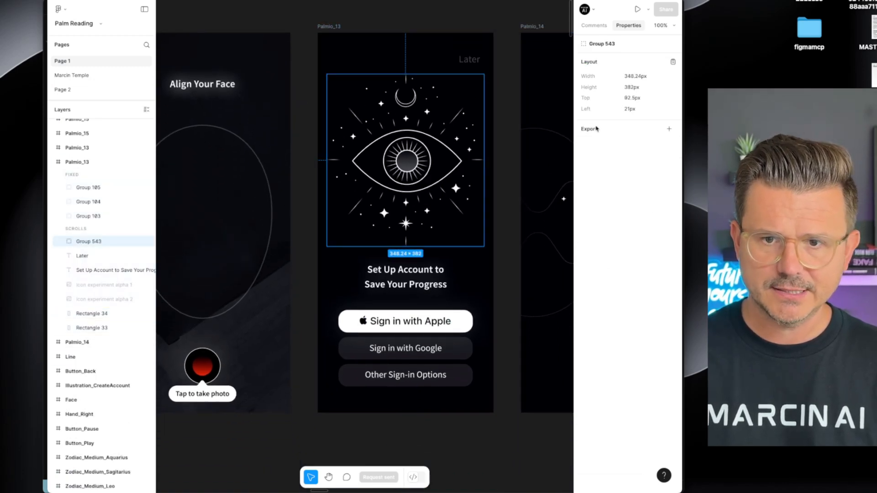
click(669, 129)
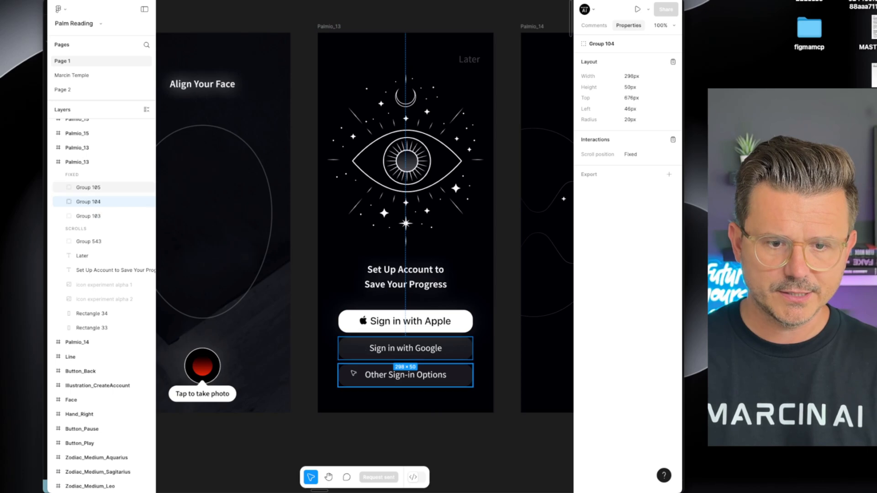
click(301, 160)
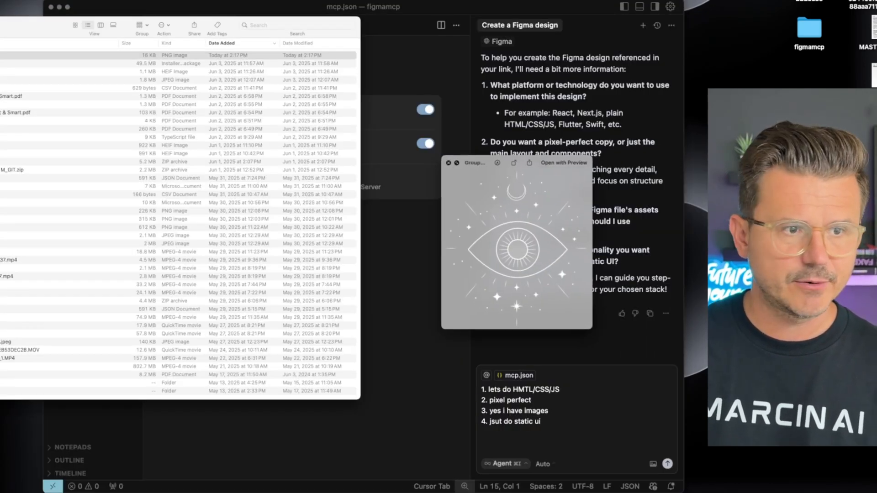
- Send the answers with the eye logo PNG attached and a note that the main logo image is included
click(179, 55)
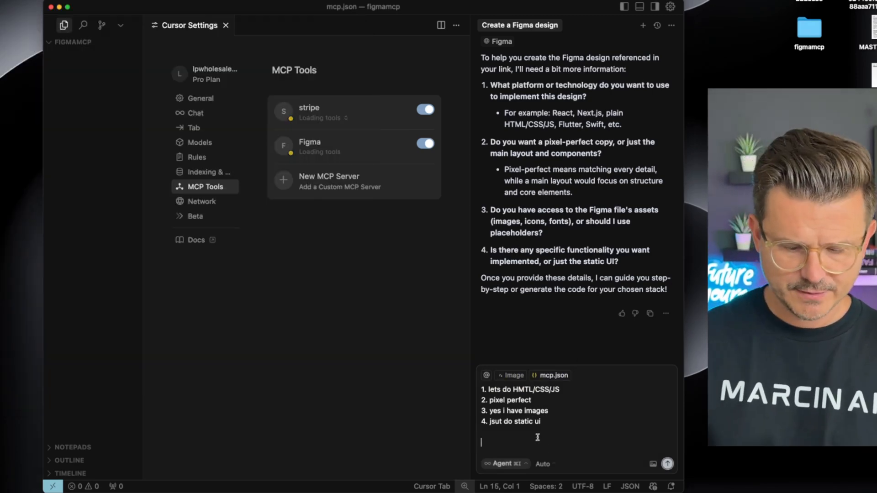
text(i have included the main)
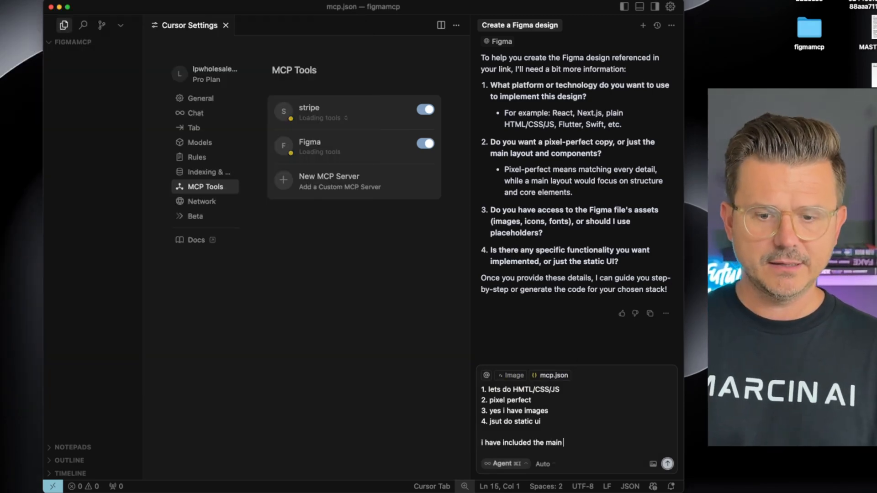
click(667, 464)
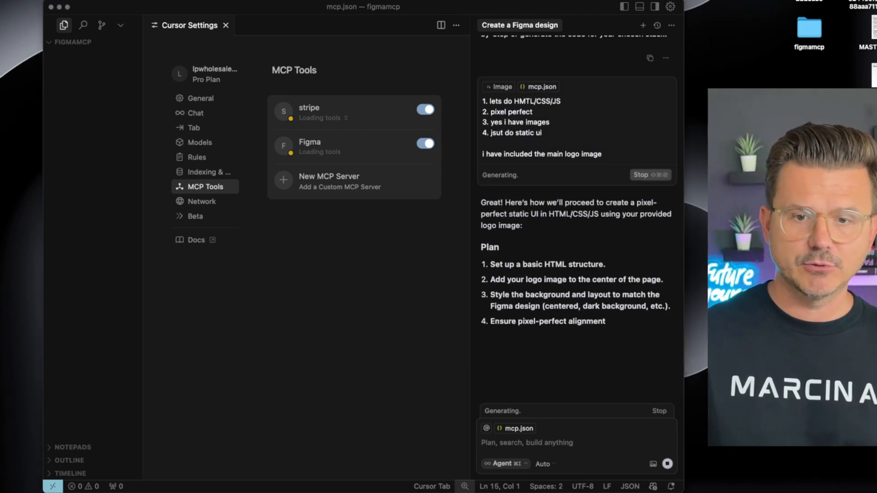
scroll(down, 3)
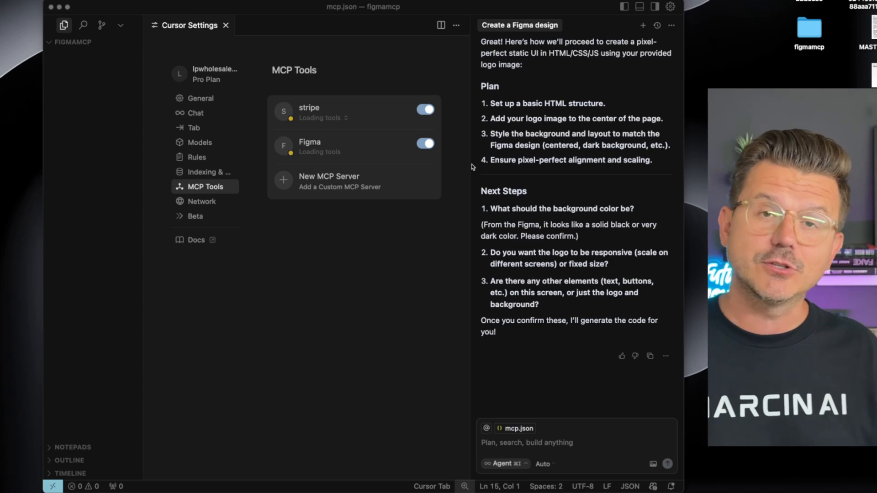
mouse_move(547, 235)
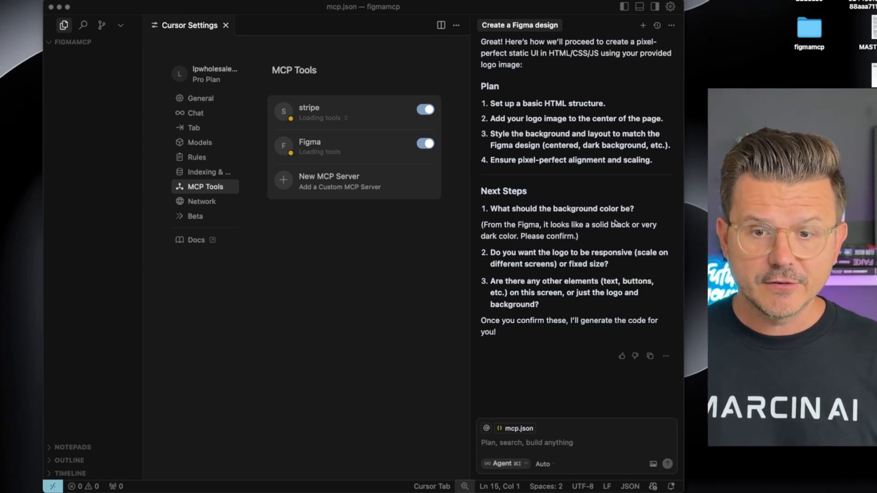
- Reply 'yes, just do it' and accept all generated changes: index.html, styles.css, logo.png
text(yes)
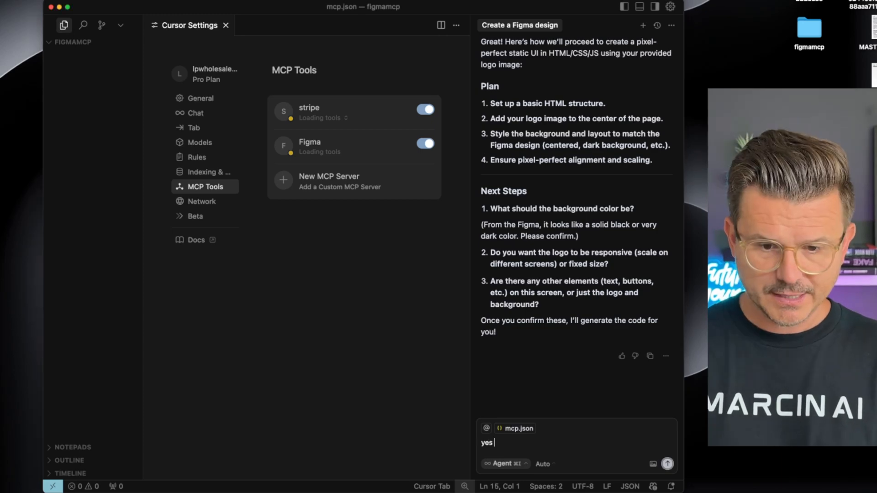
text(jsut do it e)
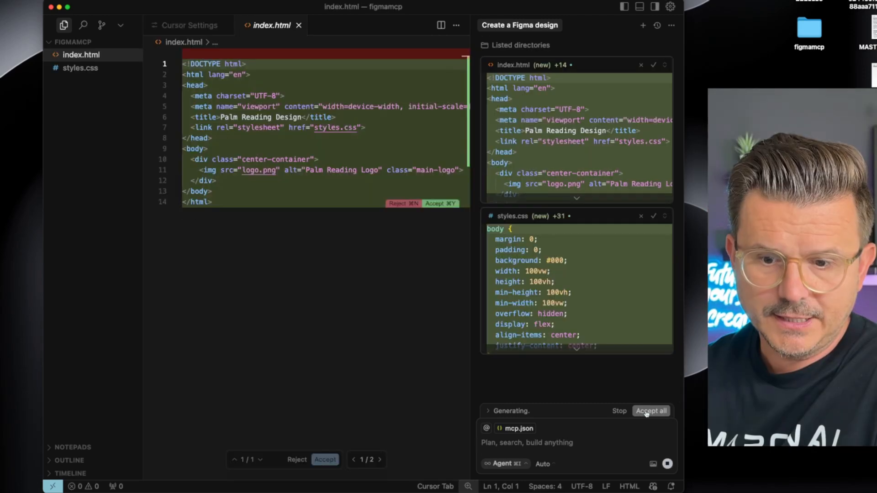
click(651, 410)
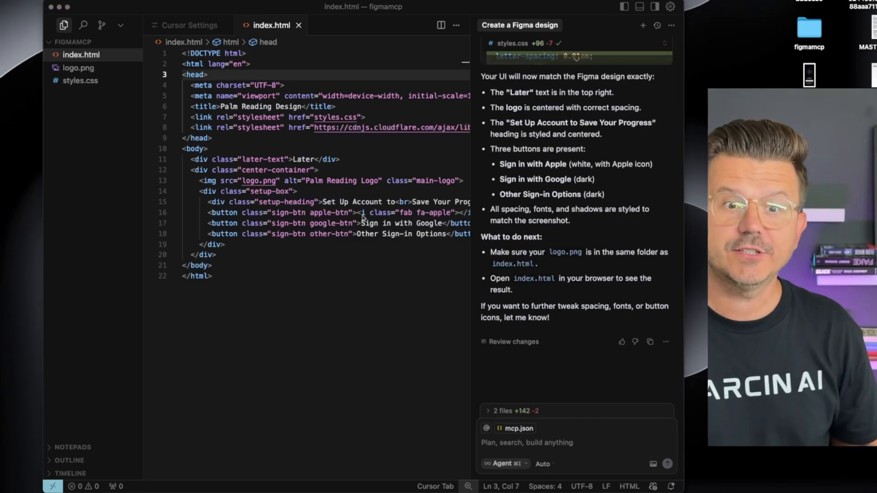
click(215, 255)
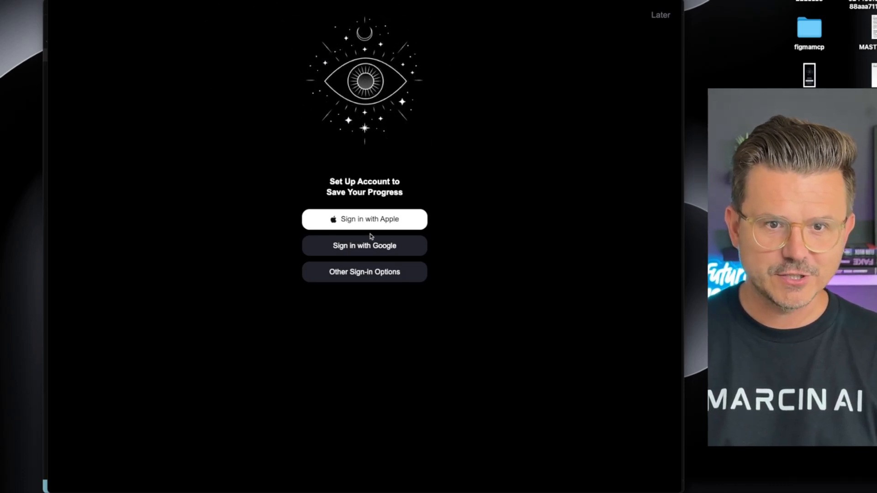
mouse_move(684, 24)
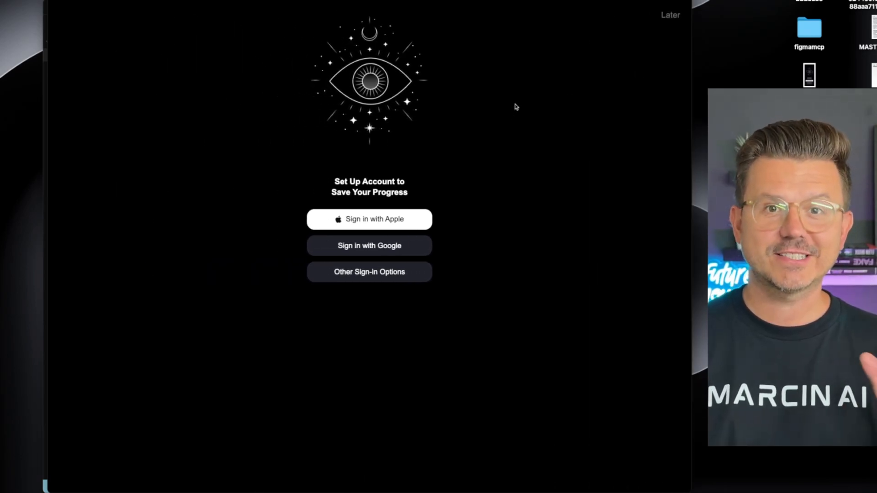
mouse_move(524, 108)
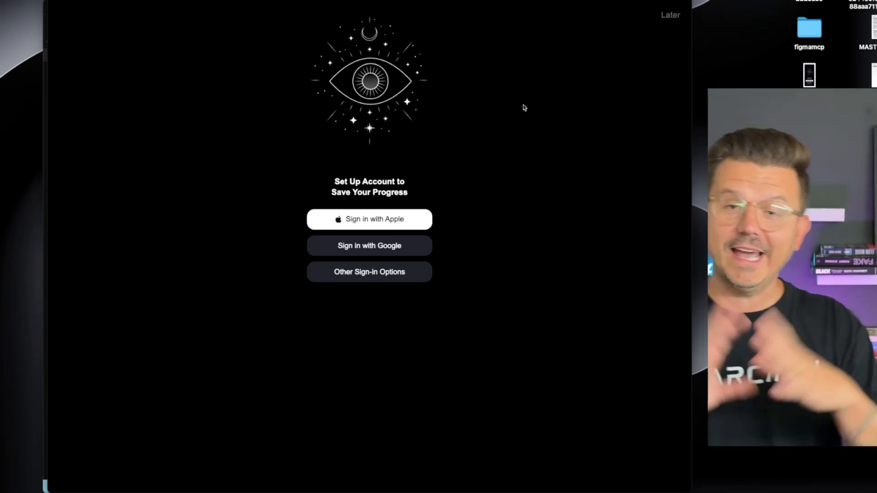
- Review the rendered sign-in page in Chrome, then return to the Figma Learn guide
click(669, 16)
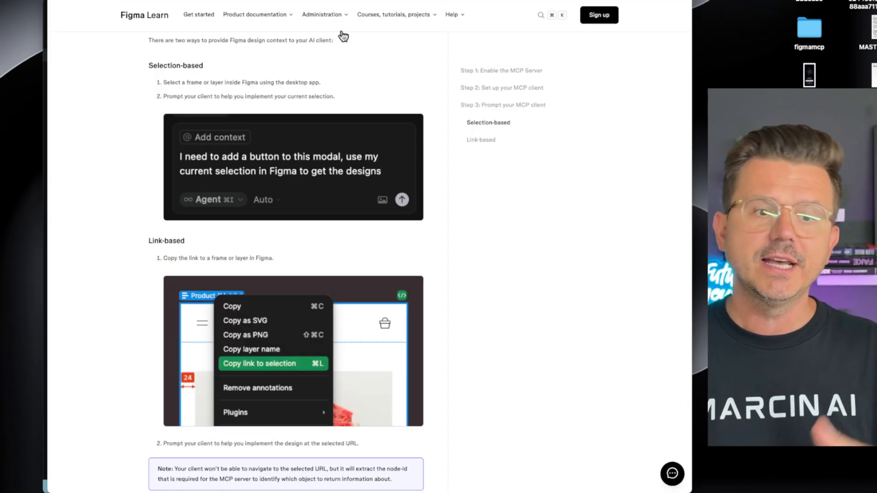
mouse_move(165, 267)
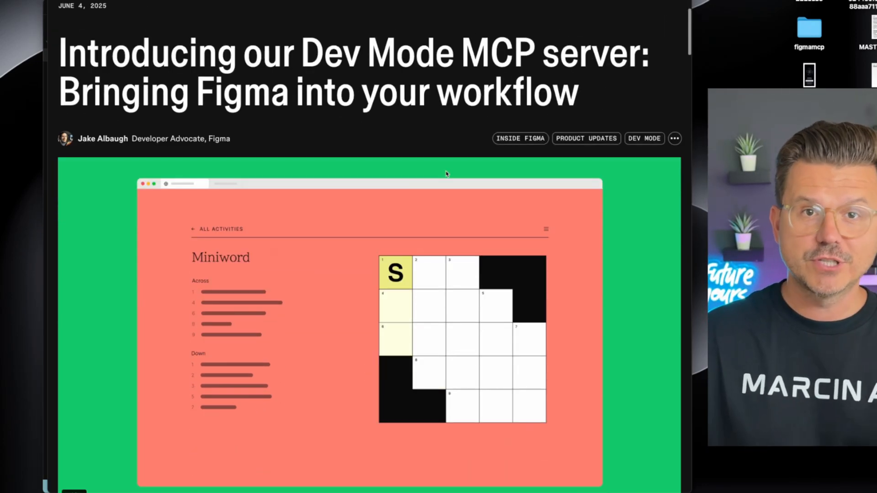
- Scroll Figma's 'Introducing our Dev Mode MCP server' blog post to the beta announcement
scroll(down, 3)
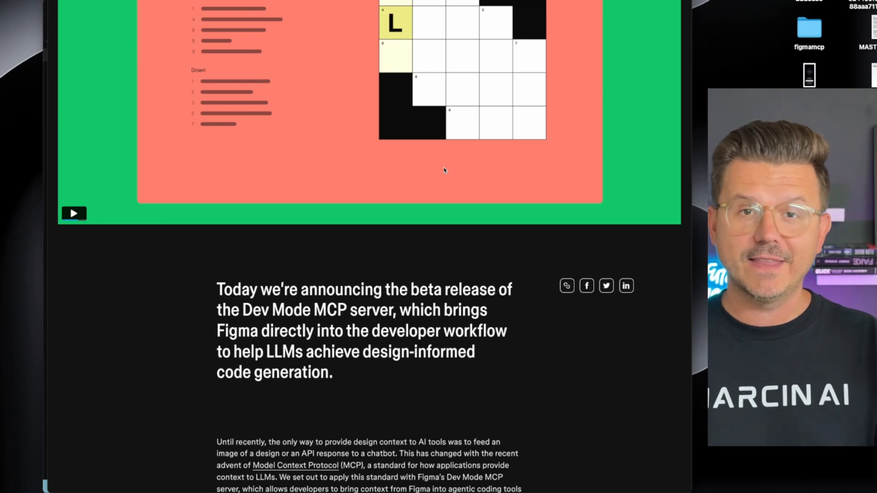